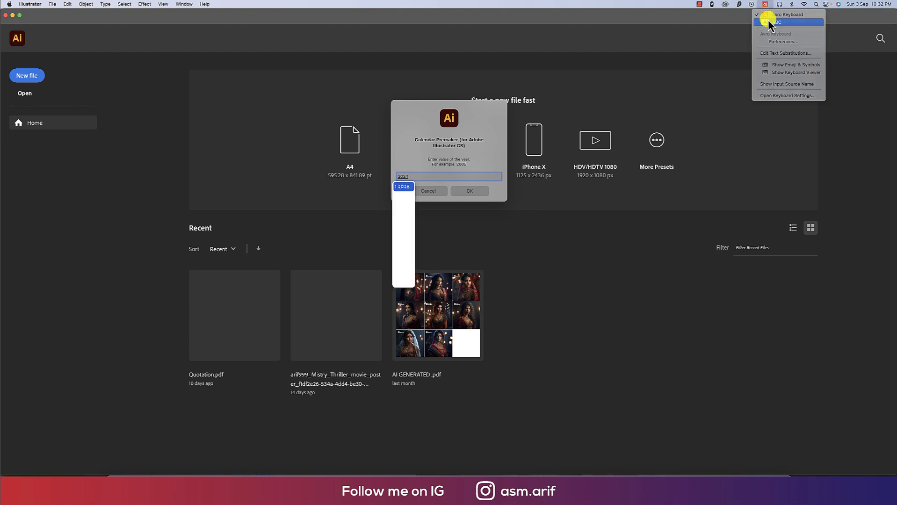
# - Run Calendar Premaker with year 2024 and default month names to generate all twelve grids
pyautogui.click(469, 191)
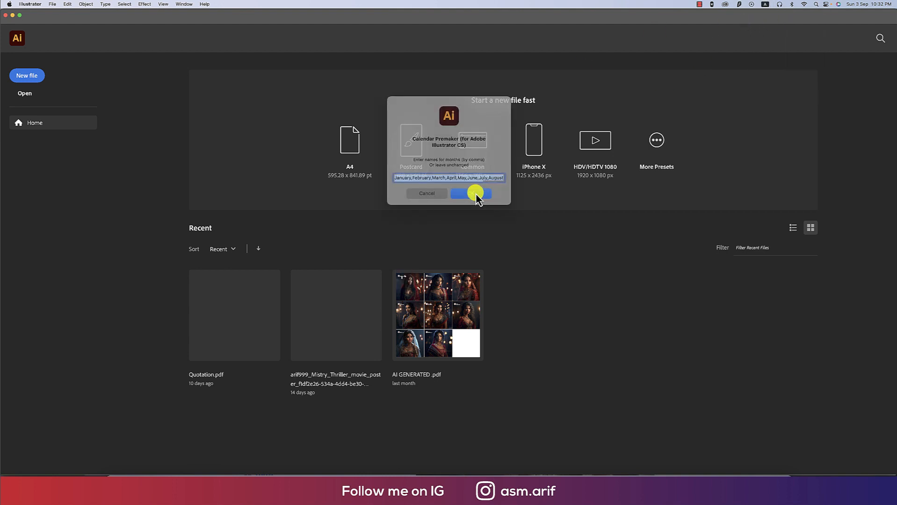
pyautogui.click(470, 193)
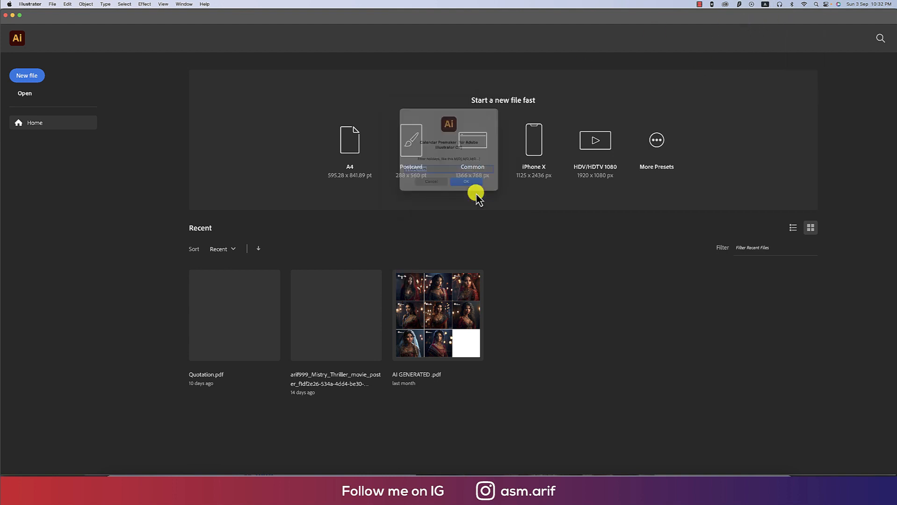
pyautogui.click(465, 182)
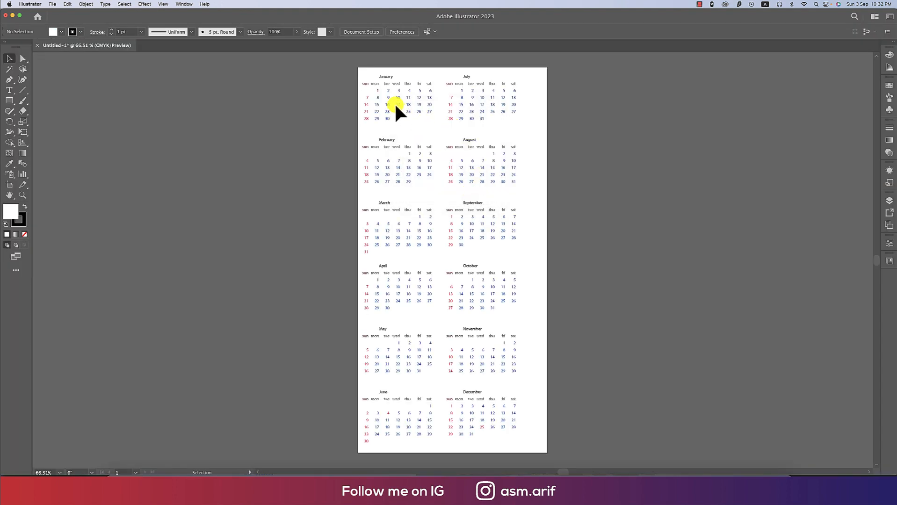
# - Select the generated twelve-month calendar artwork for deletion
pyautogui.click(397, 107)
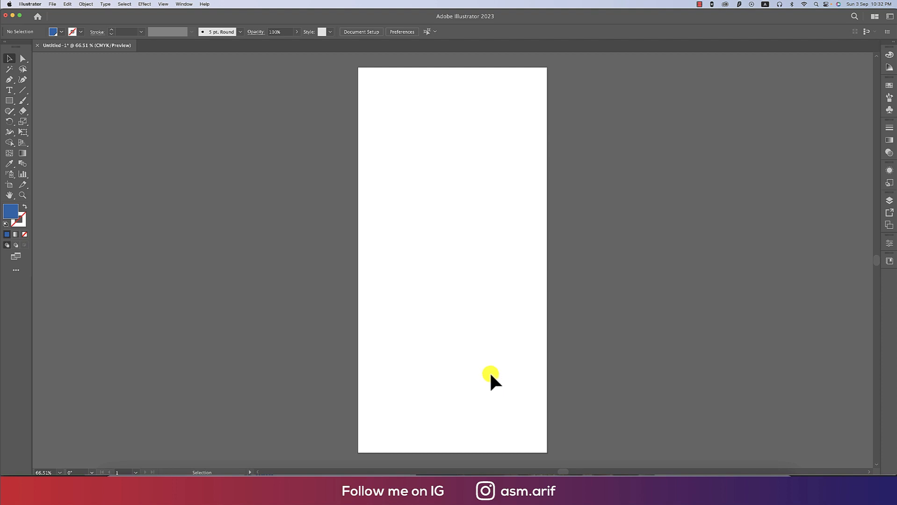
pyautogui.moveTo(156, 452)
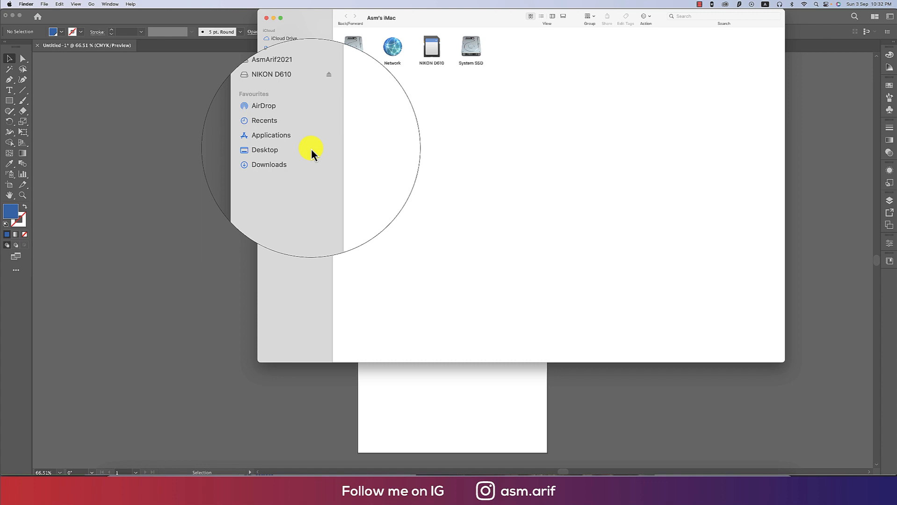
# - Copy the cp_pack folder from Downloads
pyautogui.click(269, 164)
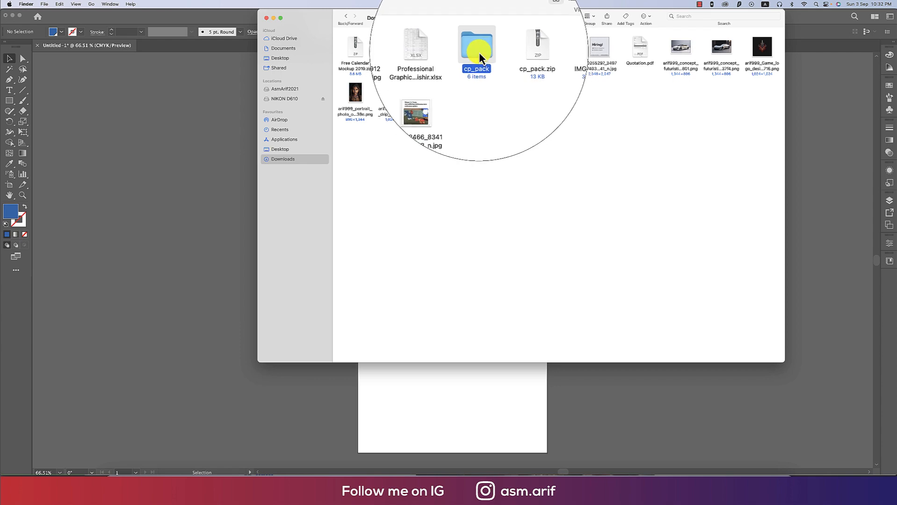
pyautogui.rightClick(476, 49)
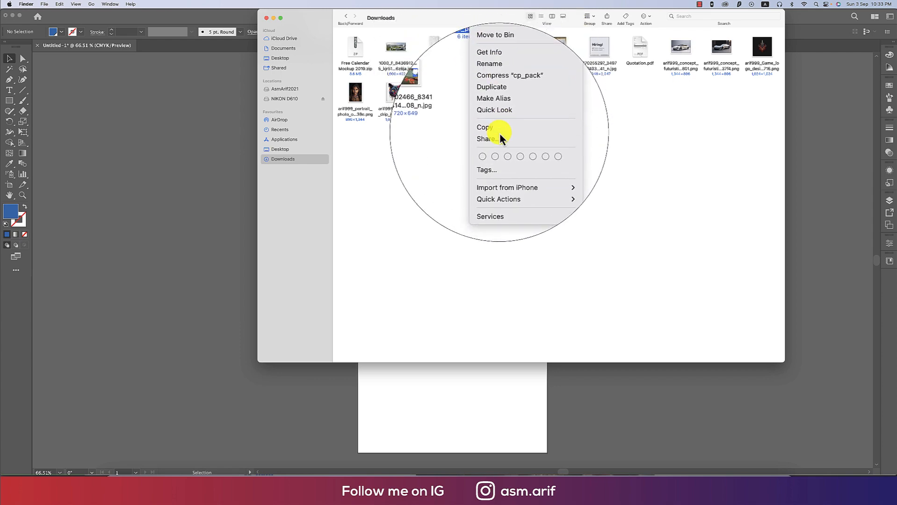
pyautogui.click(283, 139)
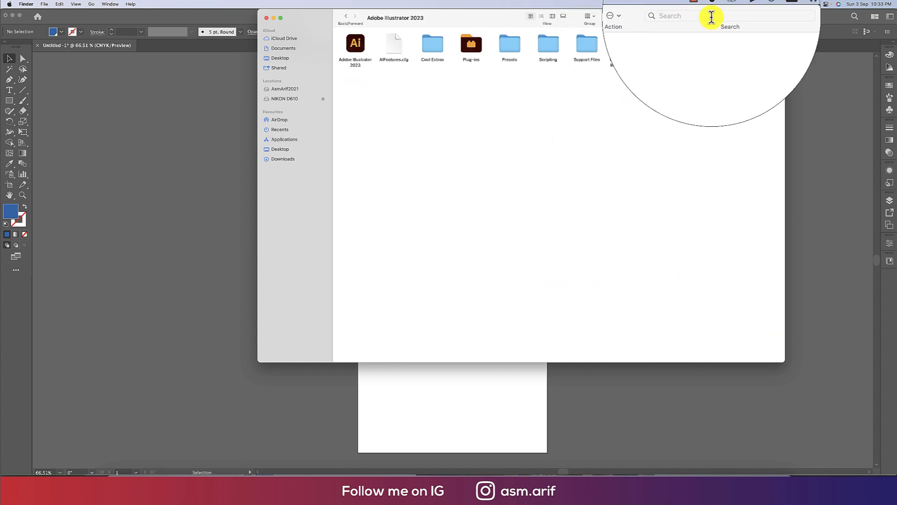
# - Search This Mac for 'script' to locate Illustrator's Scripts folder
pyautogui.click(711, 16)
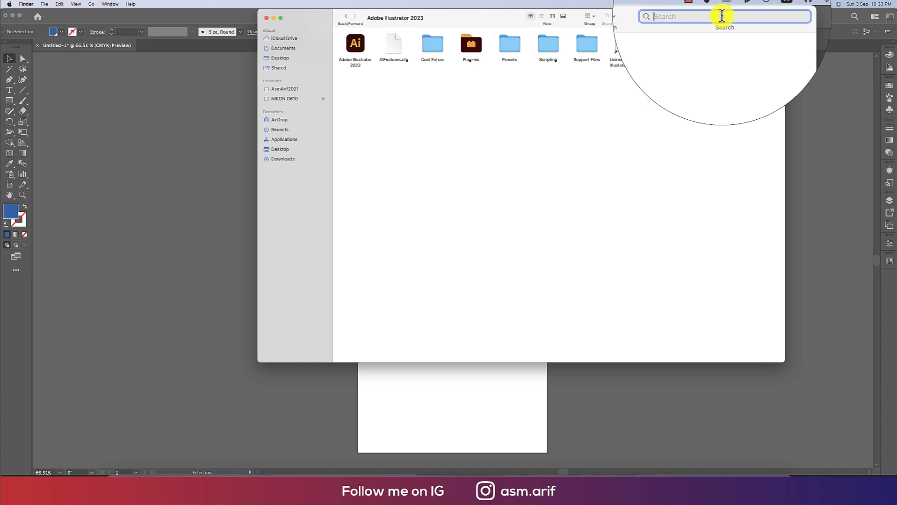
pyautogui.write('scr')
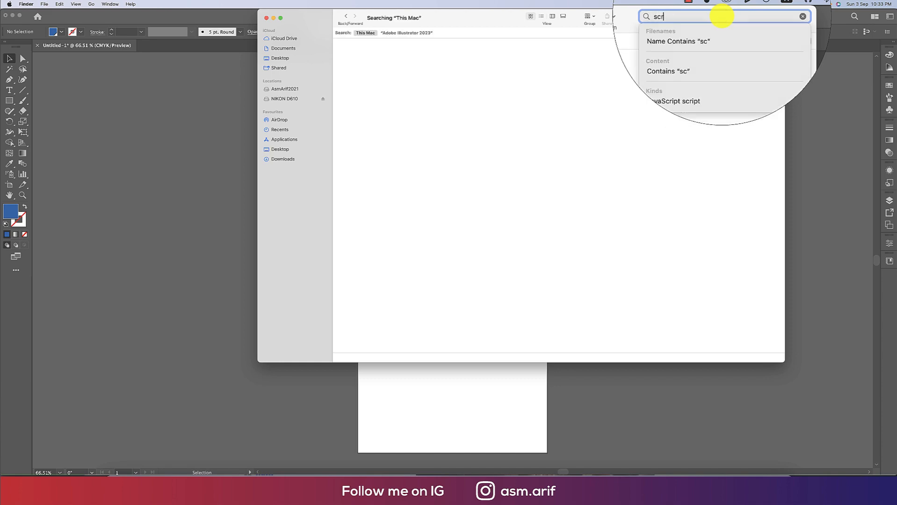
pyautogui.write('ipt')
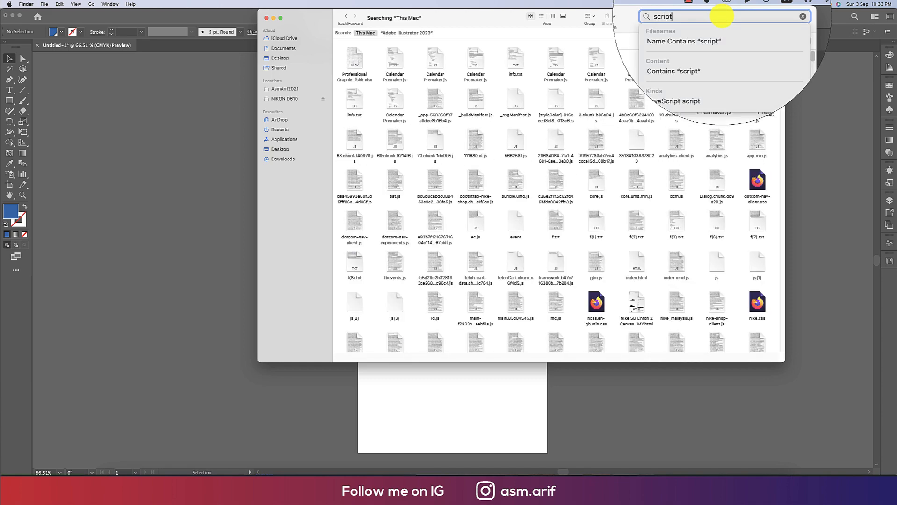
pyautogui.press('Return')
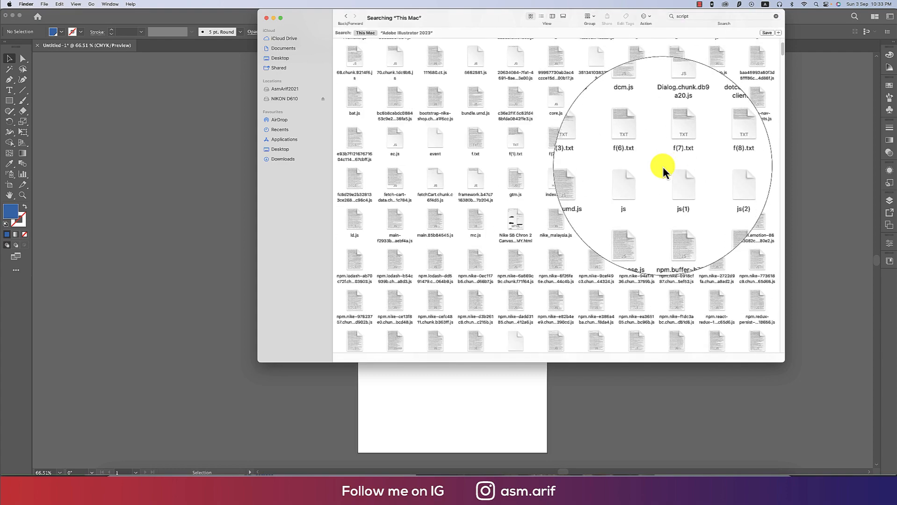
pyautogui.scroll(-3)
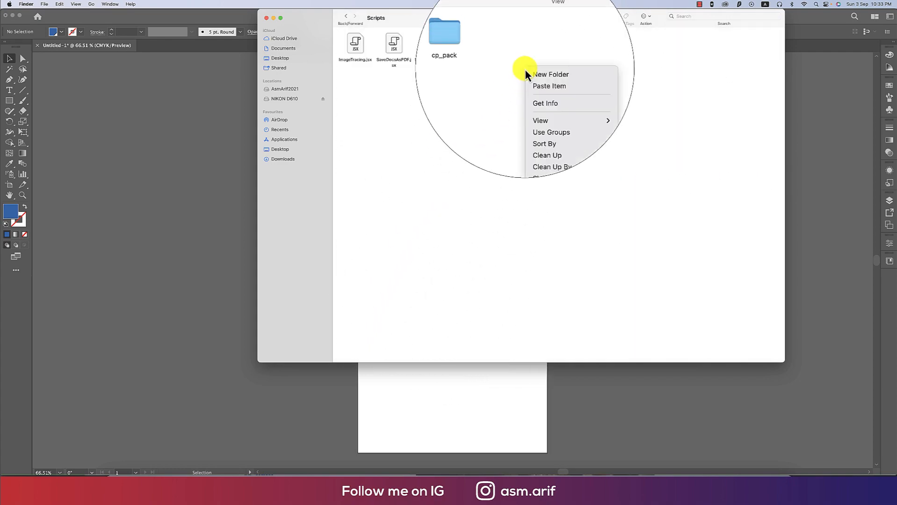
# - Paste cp_pack into Scripts, replacing the old copy, and discard Untitled-1 unsaved
pyautogui.click(548, 85)
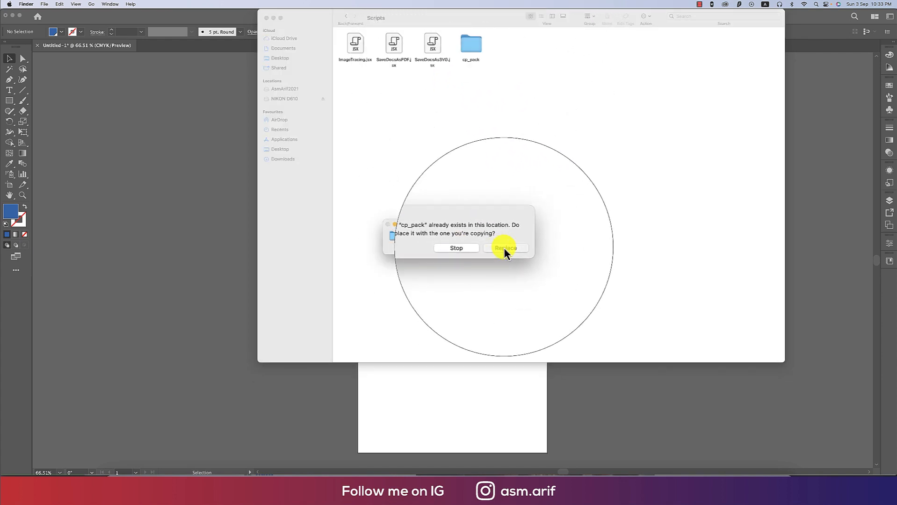
pyautogui.click(504, 248)
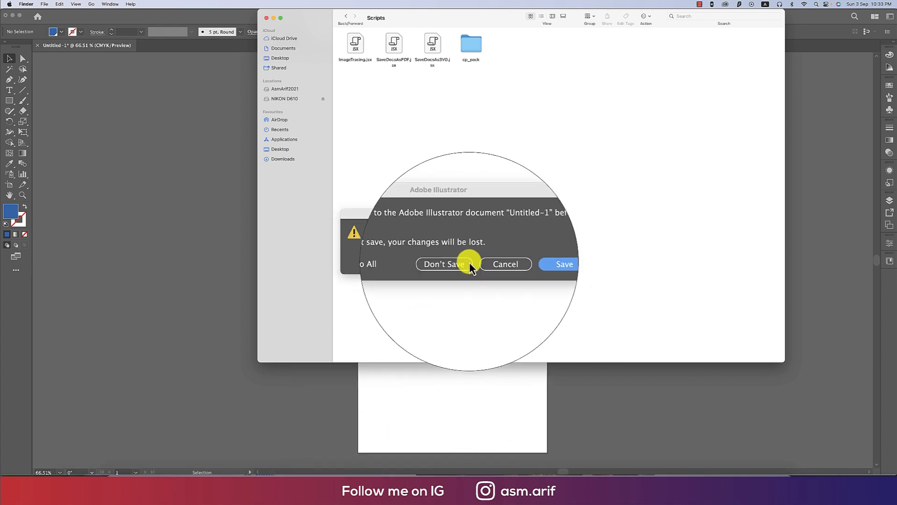
pyautogui.click(443, 264)
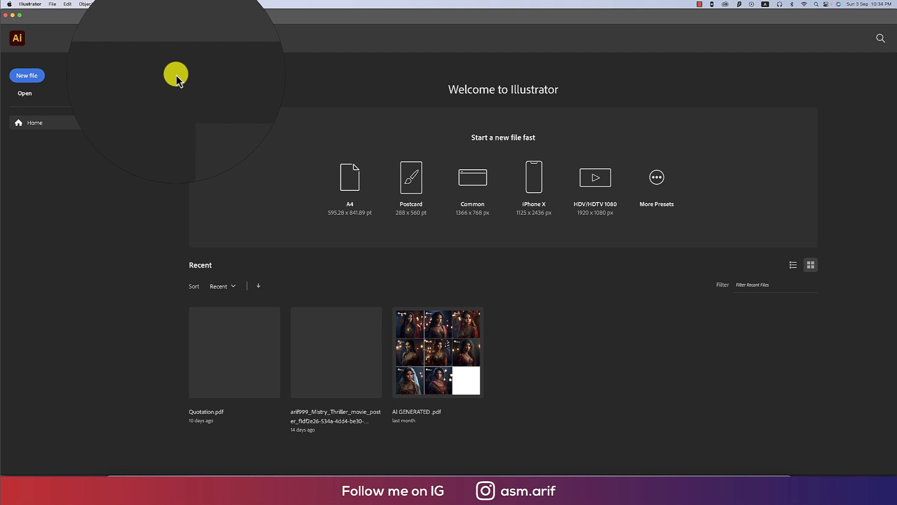
pyautogui.moveTo(51, 5)
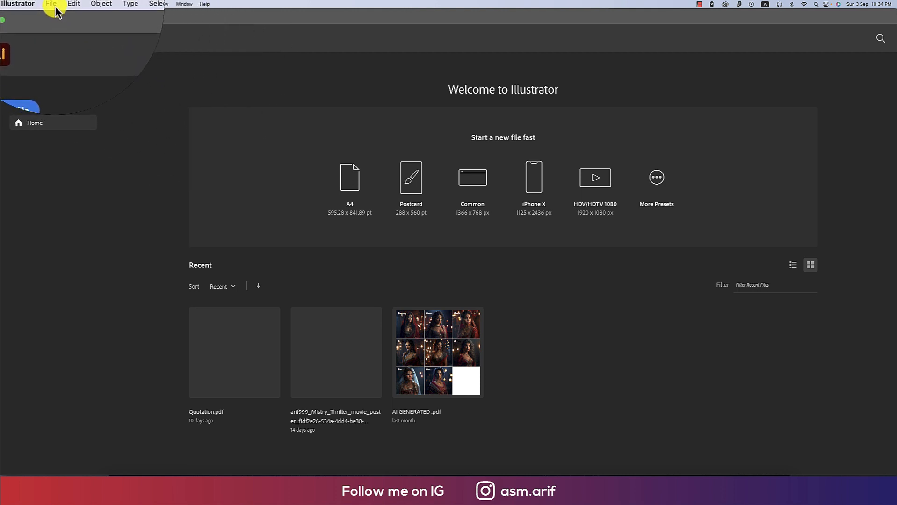
# - Launch Calendar Premaker from File > Scripts with year 2024 and default month names
pyautogui.click(52, 4)
pyautogui.write('2')
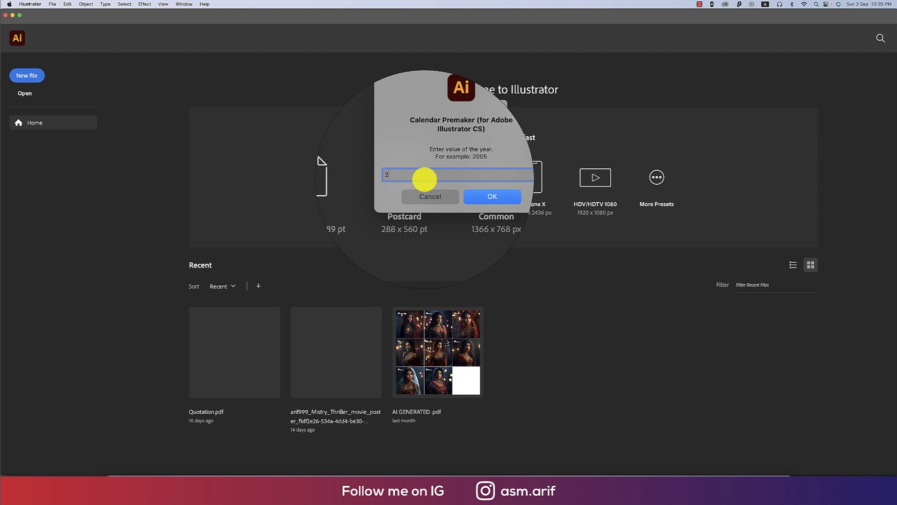
pyautogui.write('024')
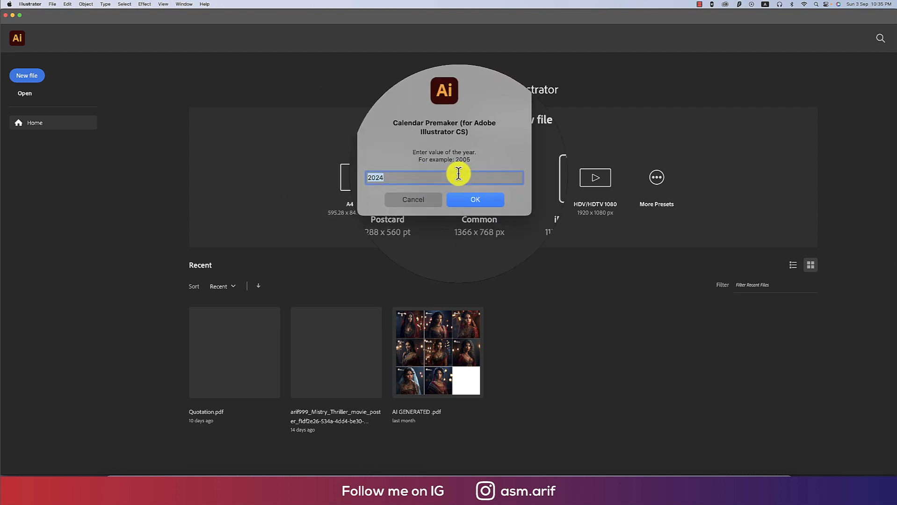
pyautogui.click(474, 199)
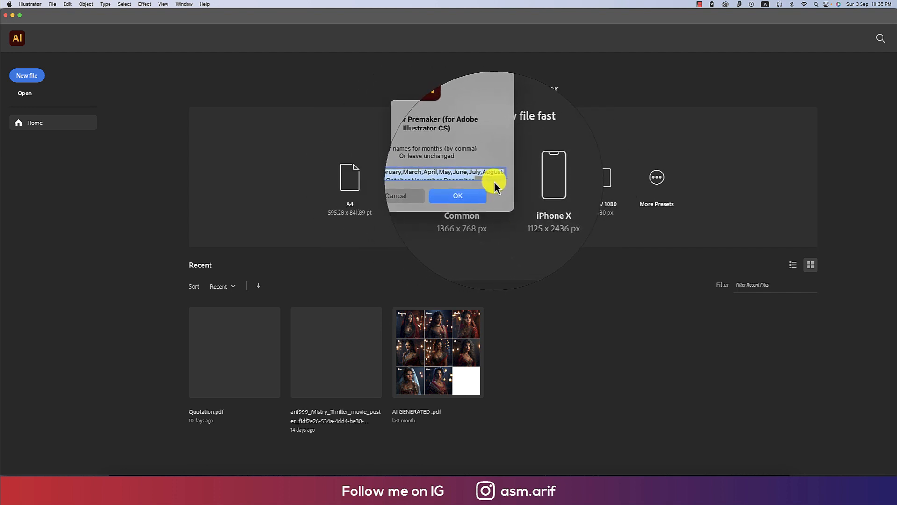
pyautogui.click(457, 195)
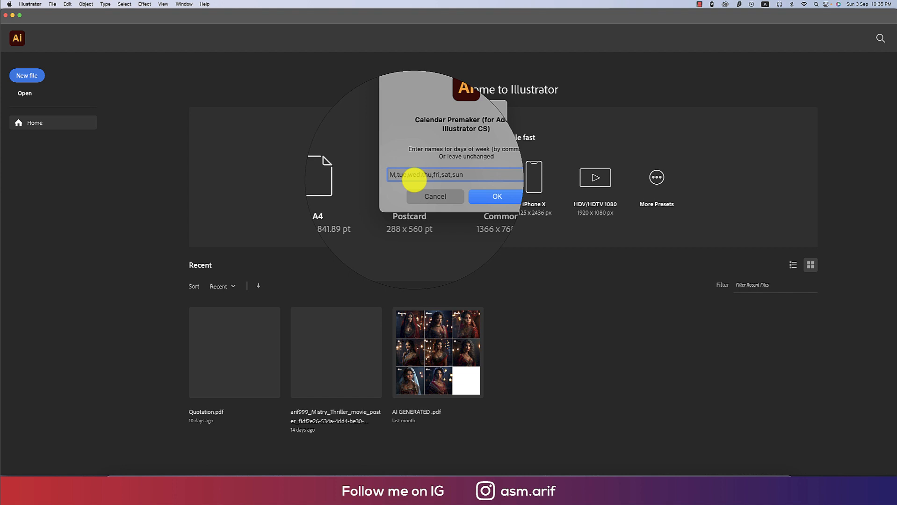
# - Enter weekday names Sun,Mon,Tue,Wed,Thu,Fri,Sat and accept holidays to generate the calendar
pyautogui.write('S')
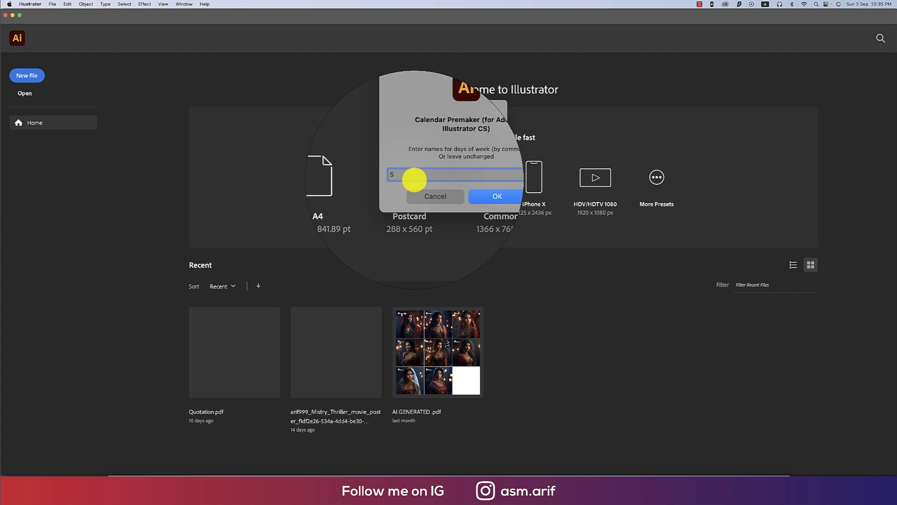
pyautogui.write('un,M')
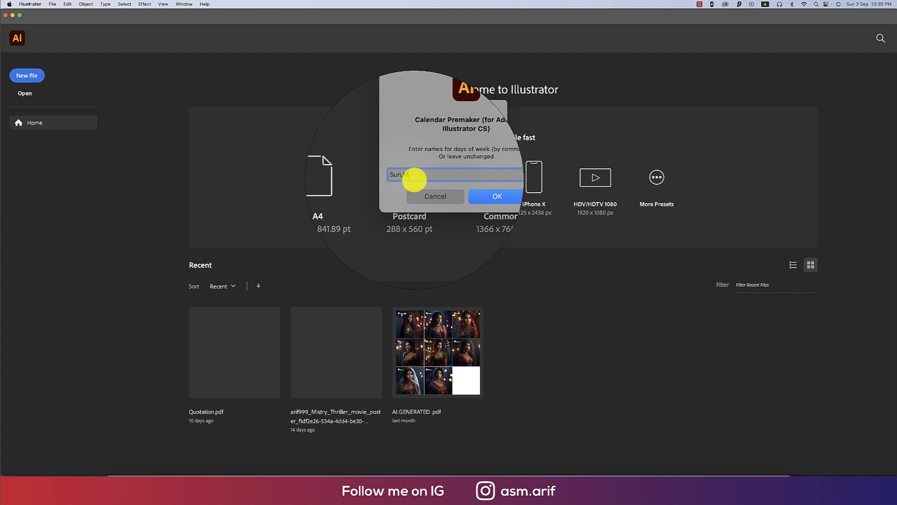
pyautogui.write('Mon')
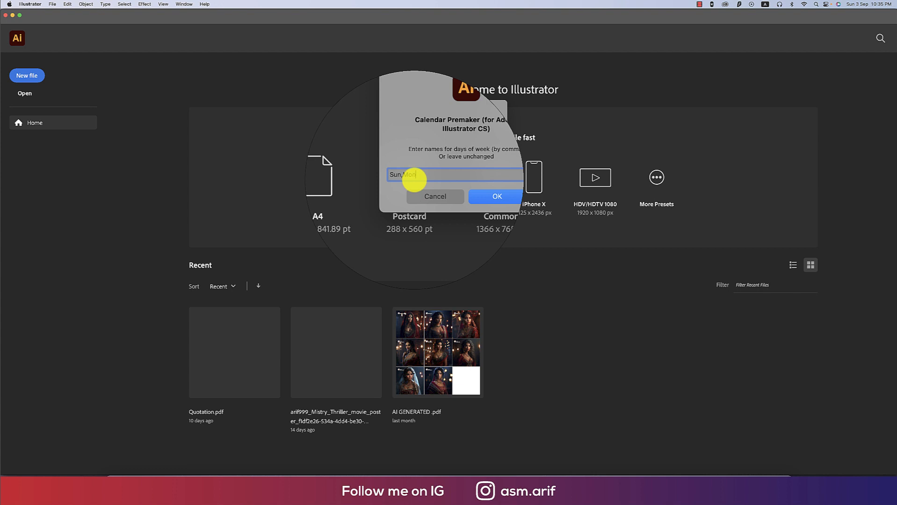
pyautogui.write(',Tue,')
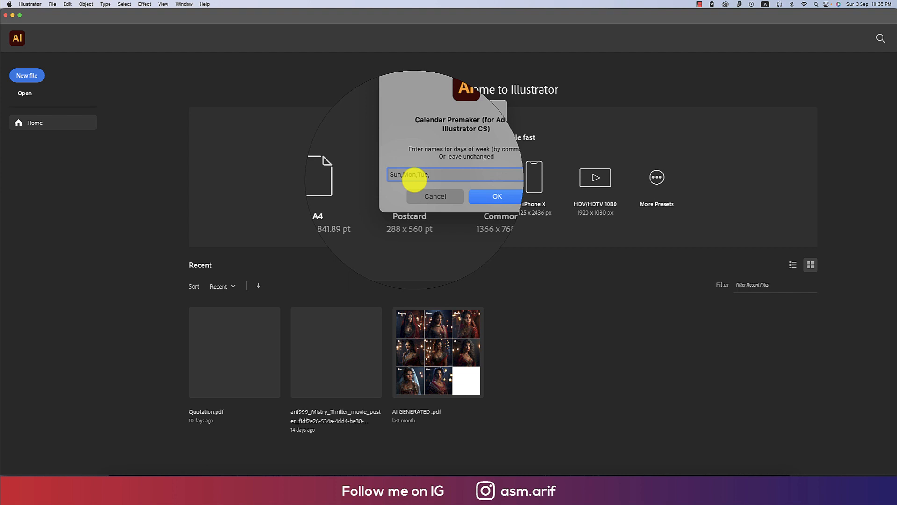
pyautogui.write('Wed,')
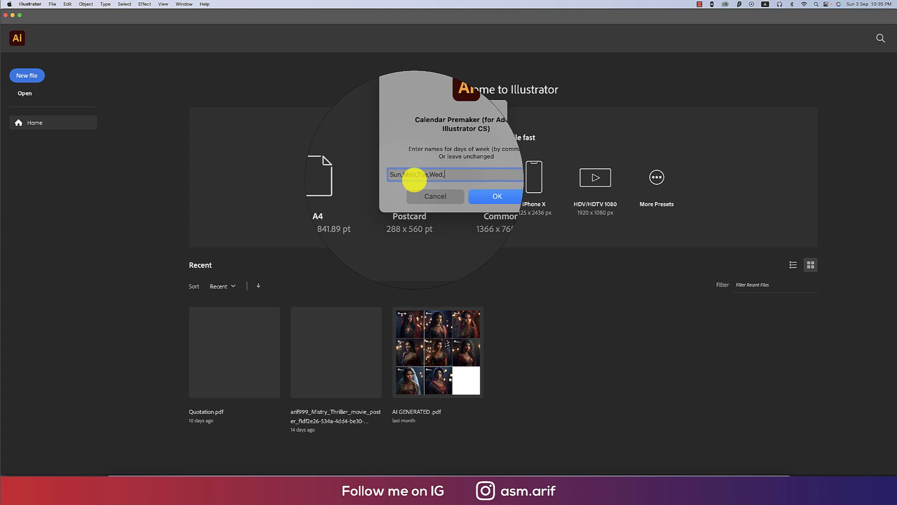
pyautogui.write('Thu')
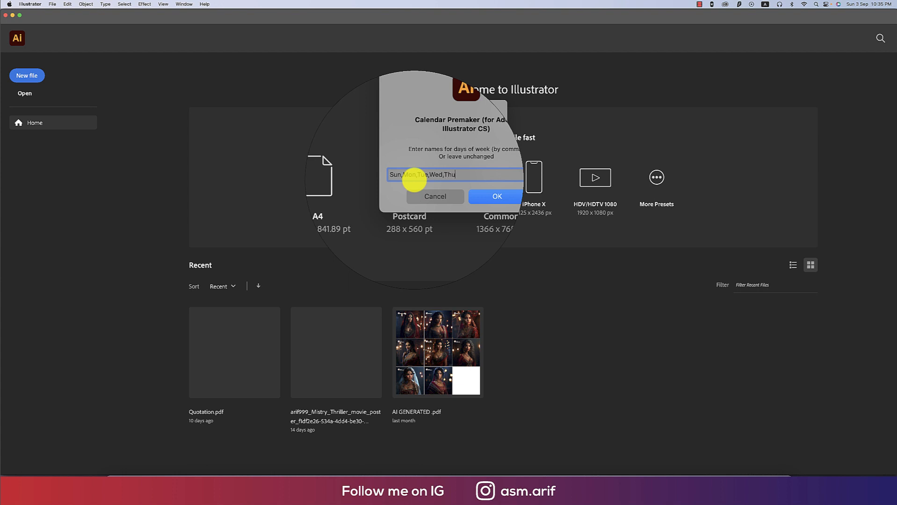
pyautogui.write(',')
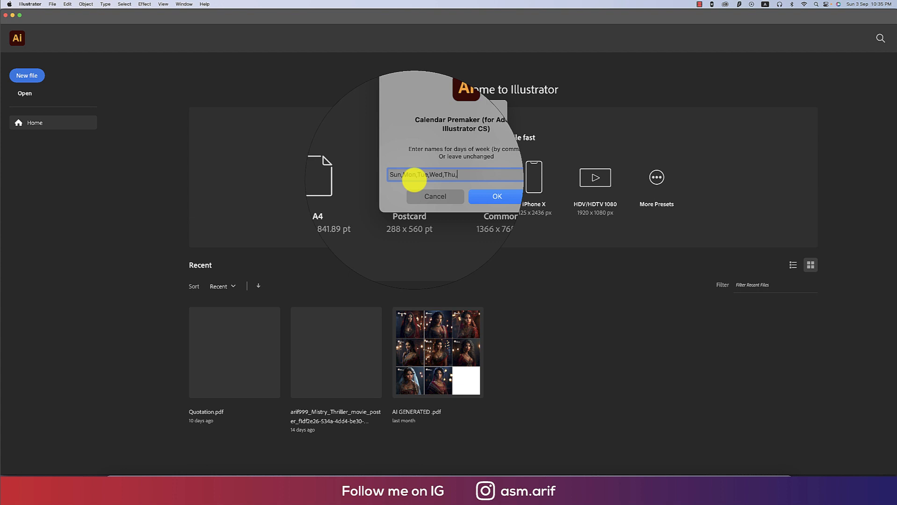
pyautogui.write('Fri')
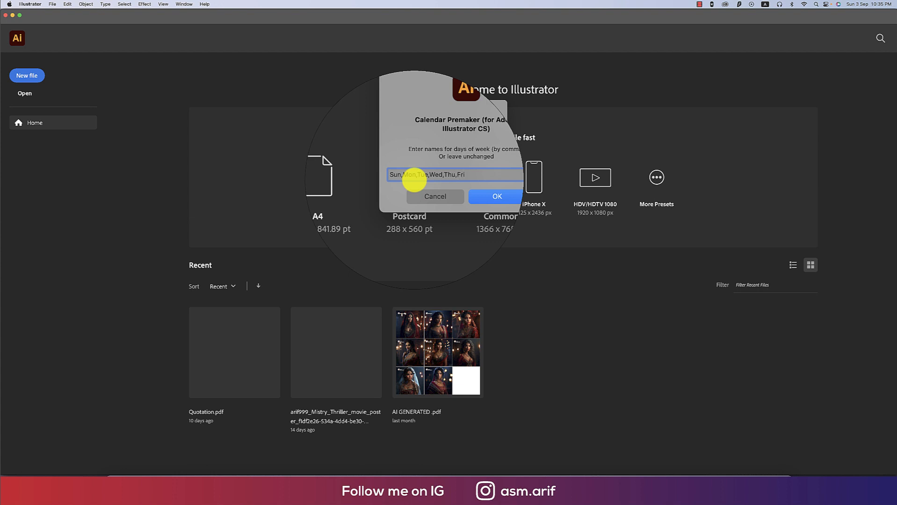
pyautogui.write(',Sat')
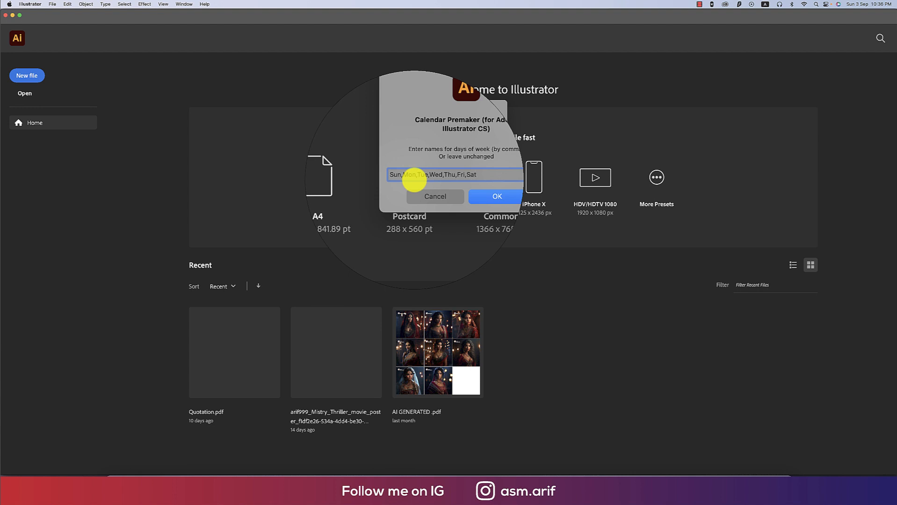
pyautogui.click(496, 197)
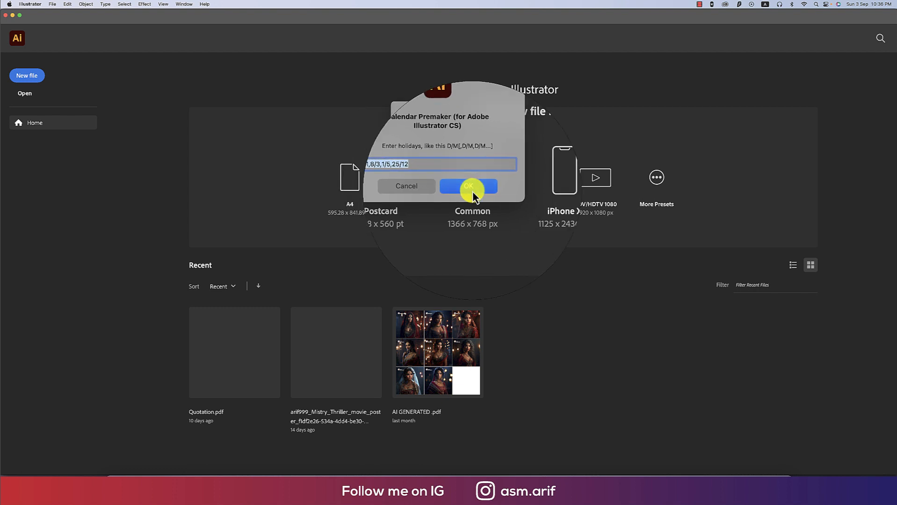
pyautogui.click(468, 186)
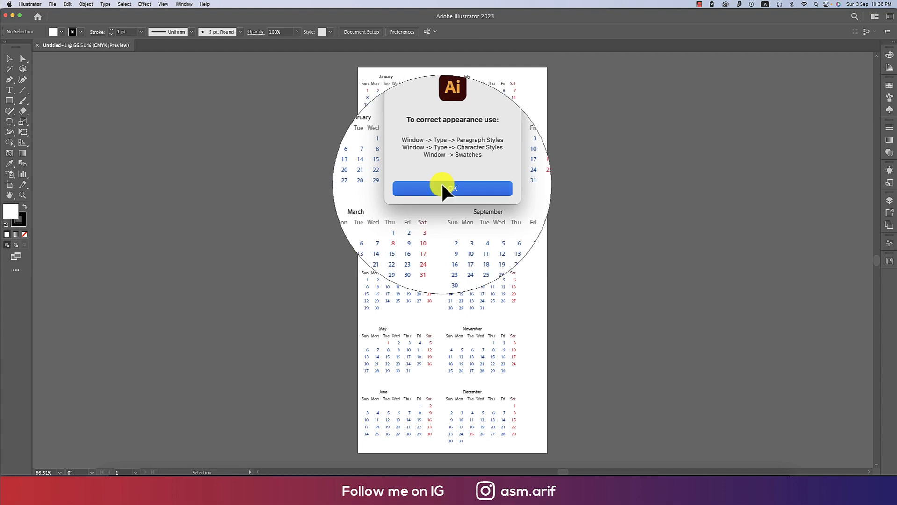
# - Dismiss the appearance notice and restyle the calendar text in Antonio Medium
pyautogui.click(452, 189)
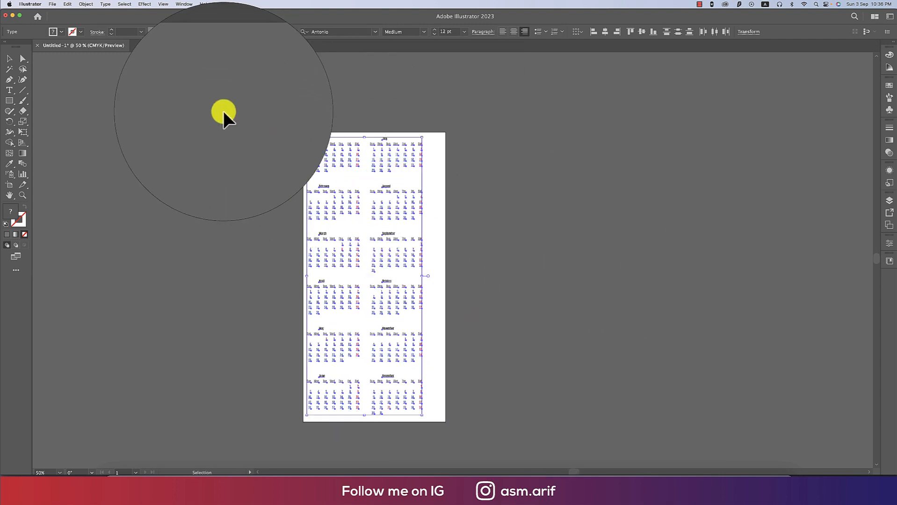
pyautogui.click(52, 4)
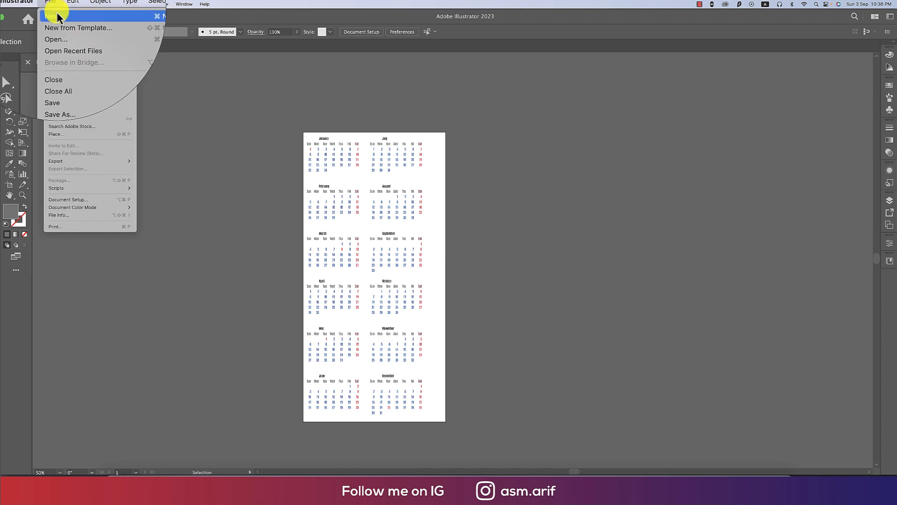
# - Create a new 4 × 6 inch portrait document, Untitled-2
pyautogui.click(50, 16)
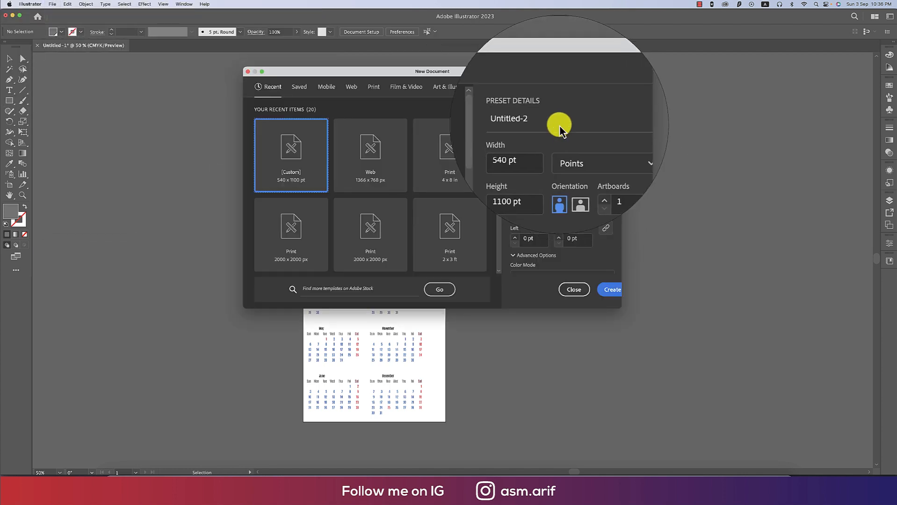
pyautogui.moveTo(597, 151)
pyautogui.write('6')
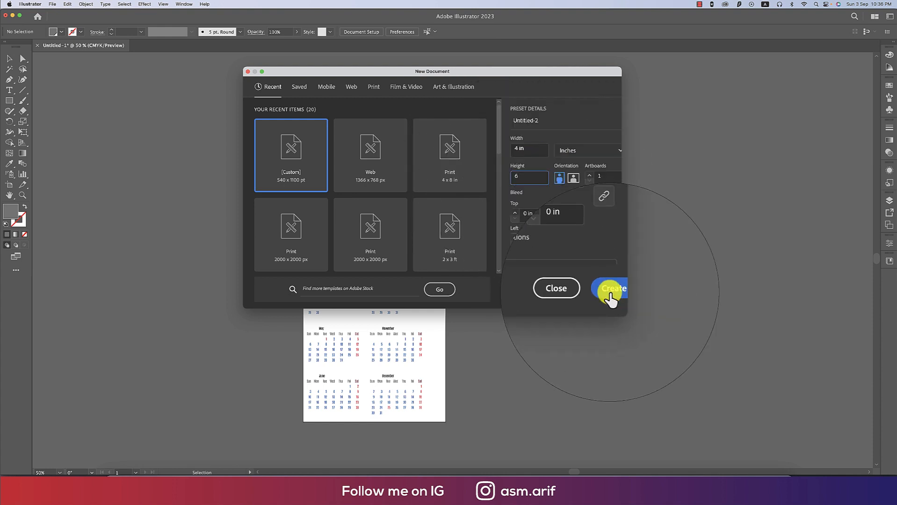
pyautogui.click(609, 288)
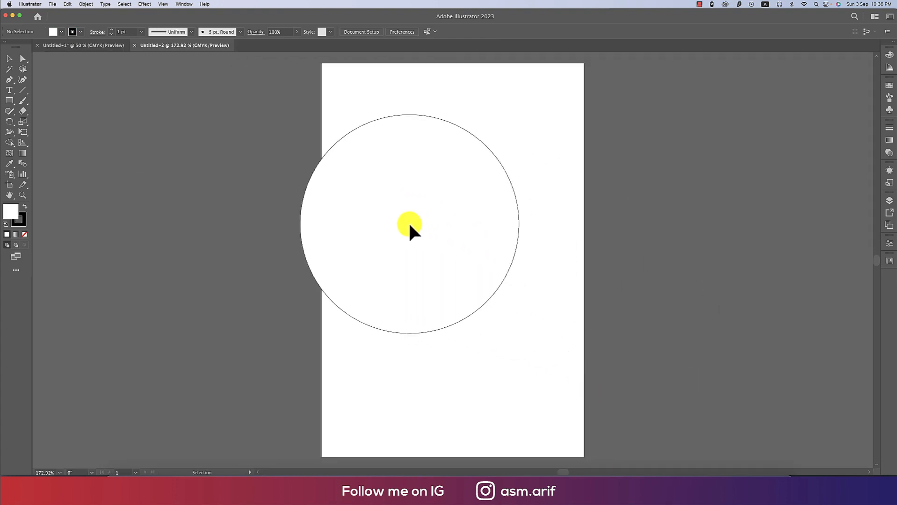
pyautogui.click(52, 4)
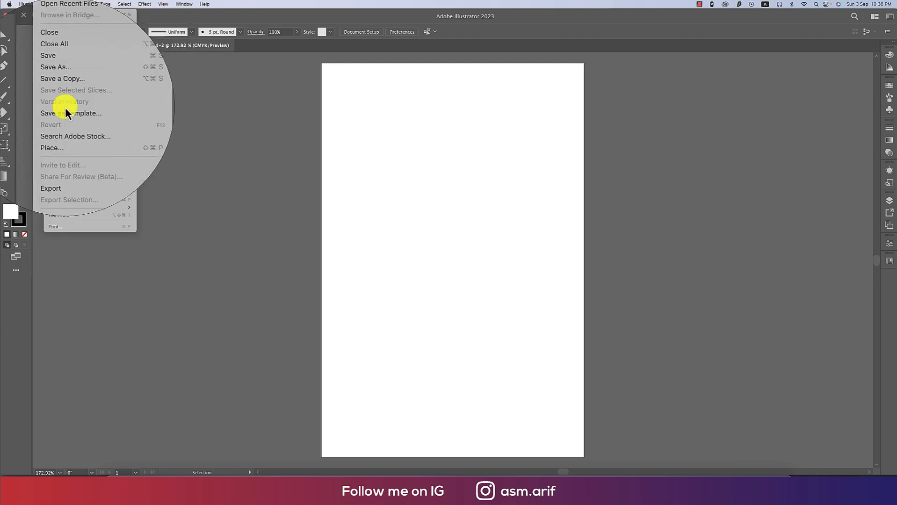
# - Place the dark emblem PNG from Downloads onto the 4 × 6 page
pyautogui.click(52, 148)
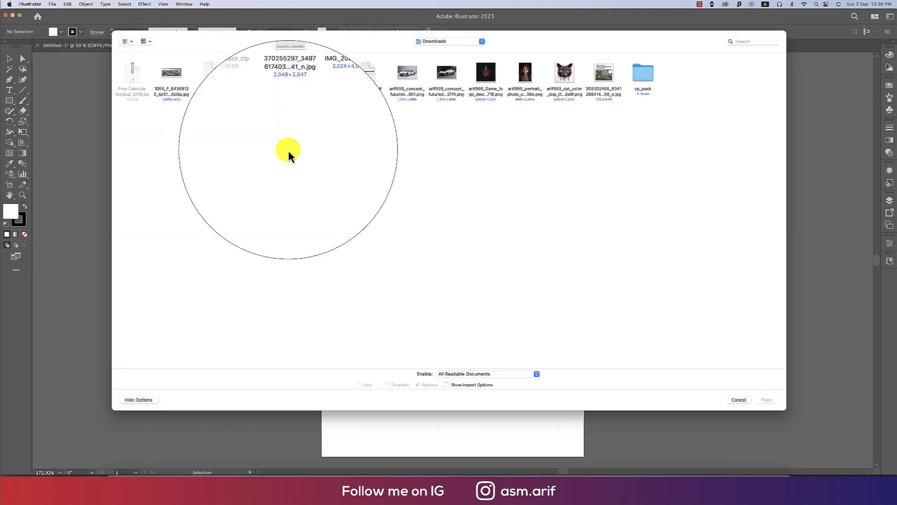
pyautogui.click(485, 73)
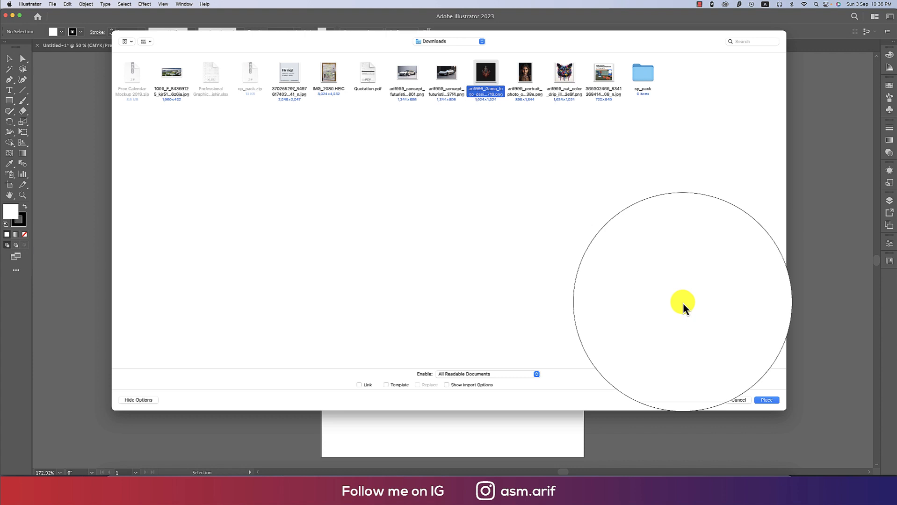
pyautogui.click(766, 399)
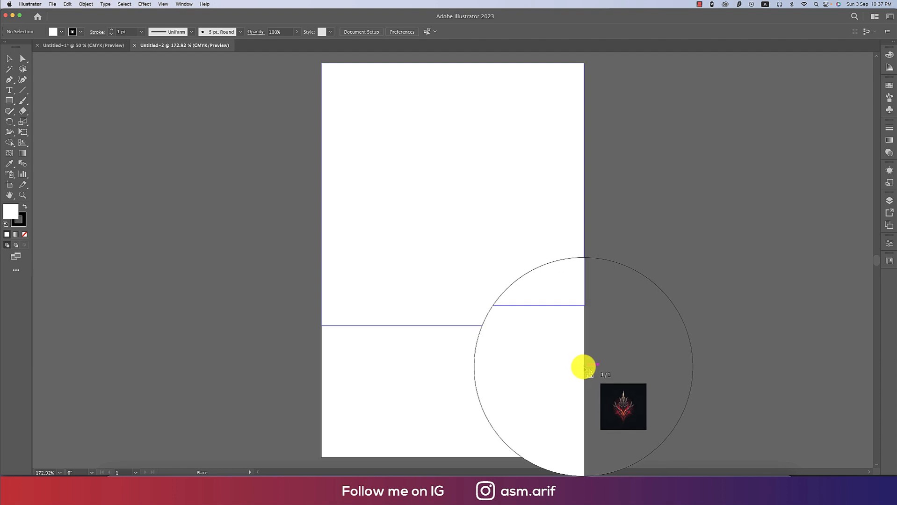
pyautogui.click(74, 45)
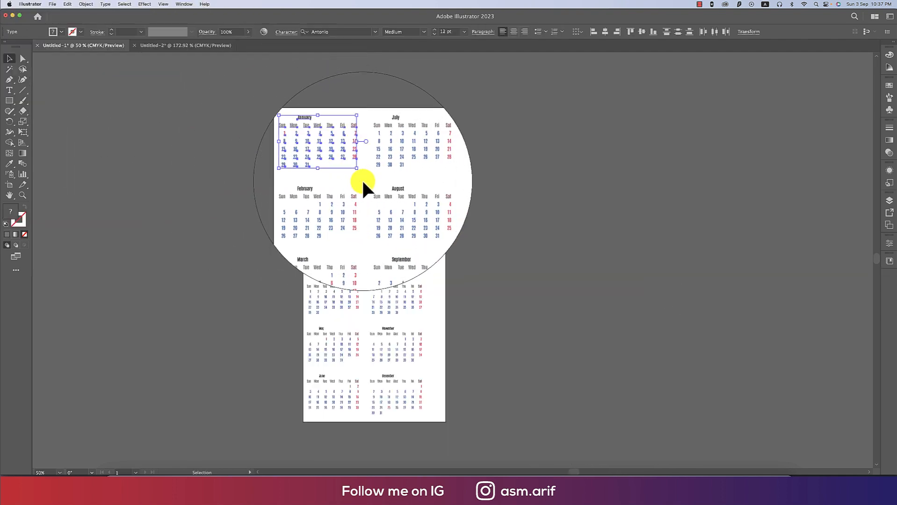
# - Select the January month block in Untitled-1 for copying
pyautogui.click(185, 46)
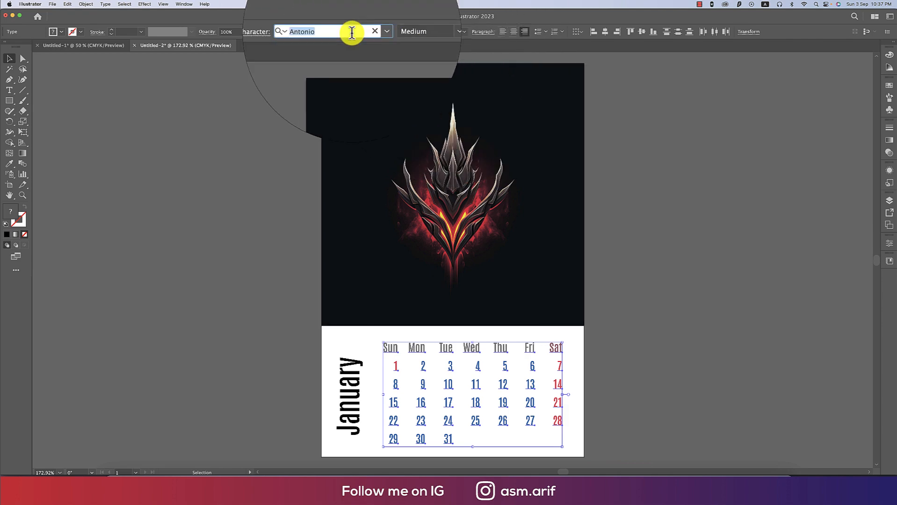
# - Set the date grid in Poppins Bold and the vertical 'January' title in Poppins
pyautogui.write('pop')
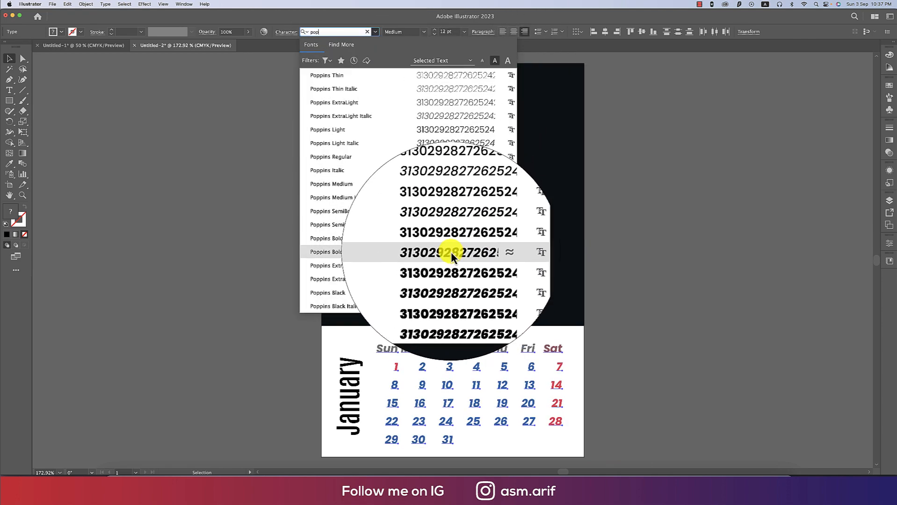
pyautogui.click(325, 252)
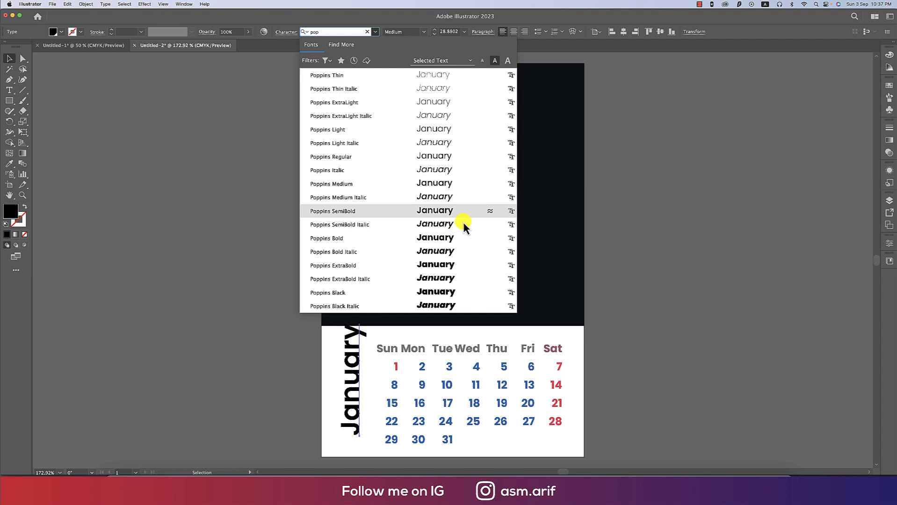
pyautogui.click(327, 238)
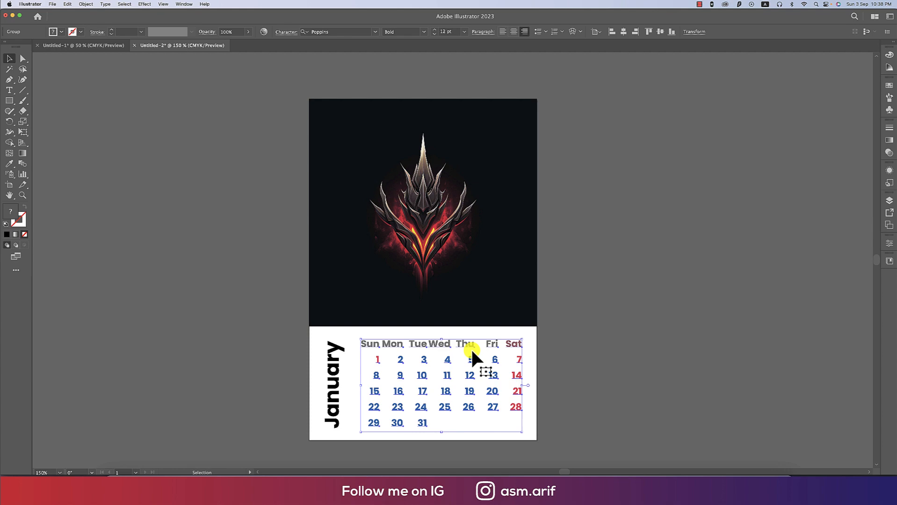
pyautogui.click(269, 249)
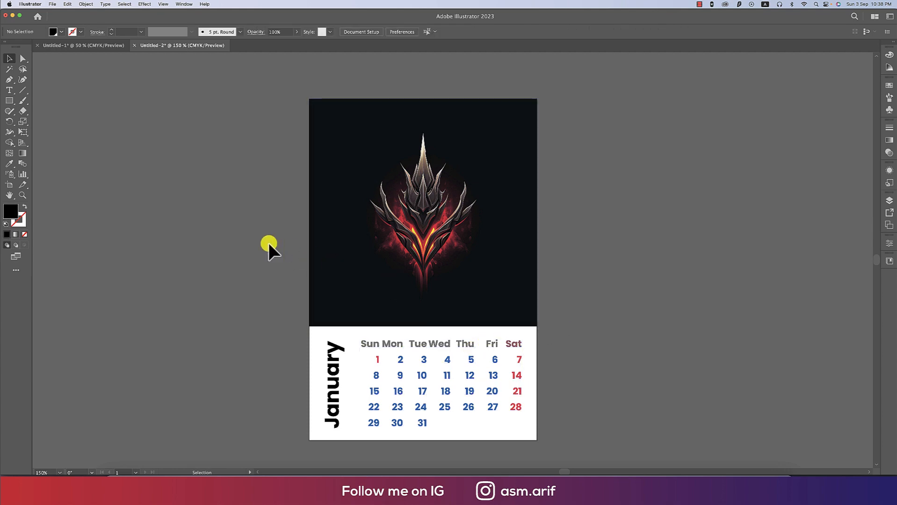